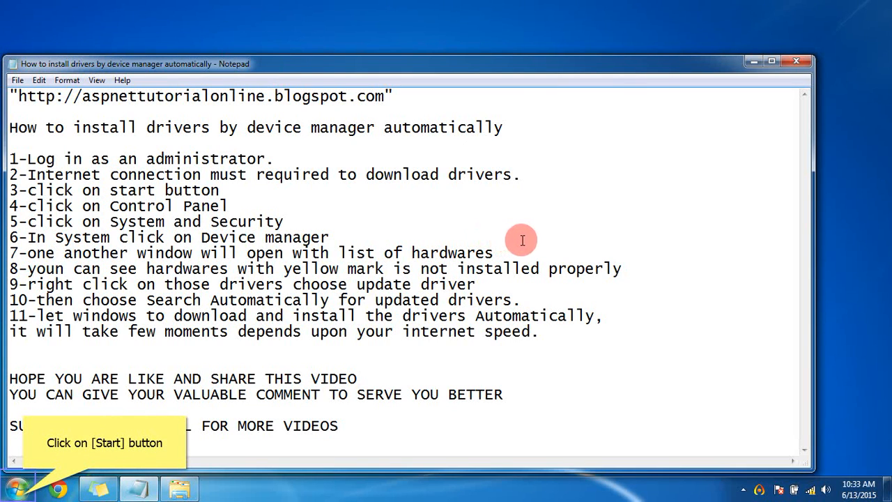
mouse_move(580, 234)
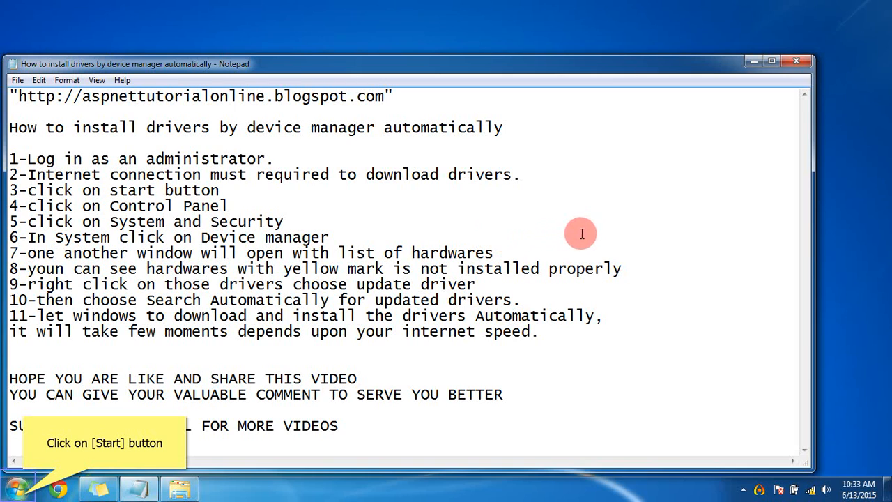
mouse_move(602, 231)
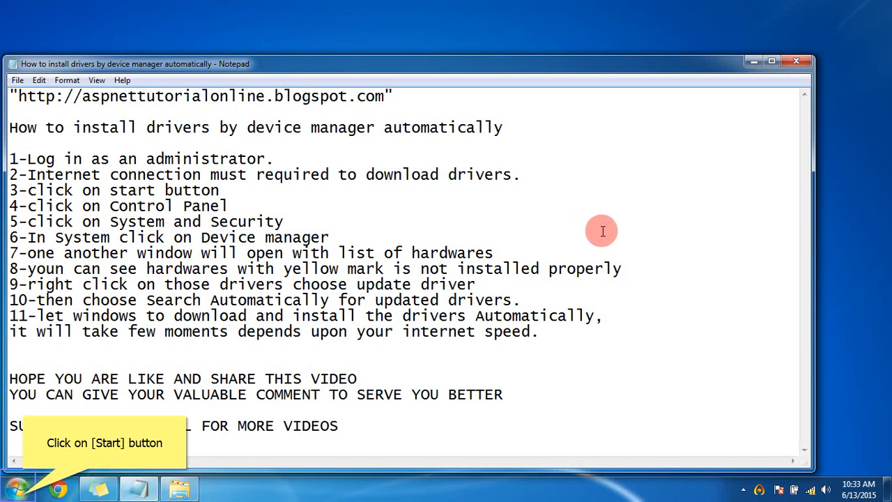
mouse_move(180, 216)
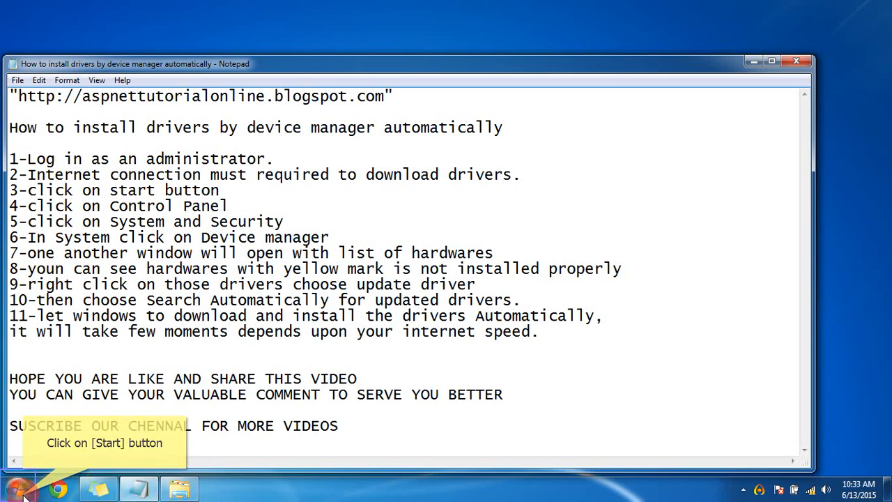
Step: Launch Control Panel from the Start menu
click(17, 488)
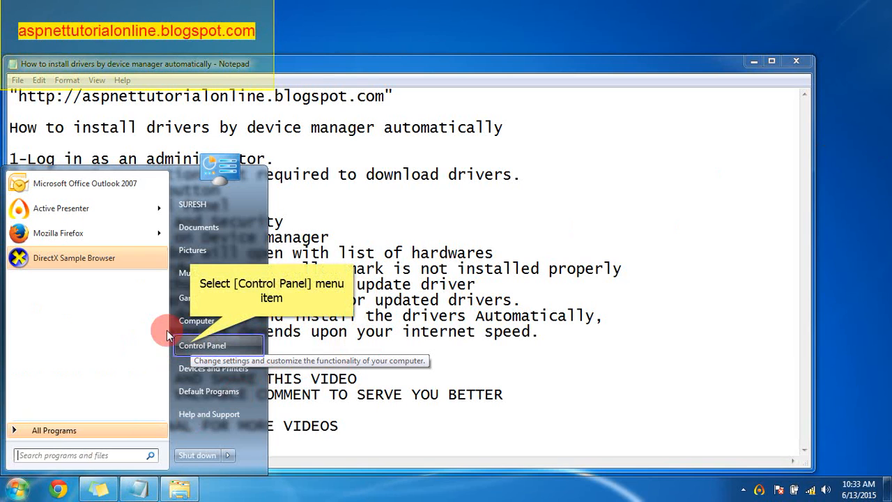
click(202, 346)
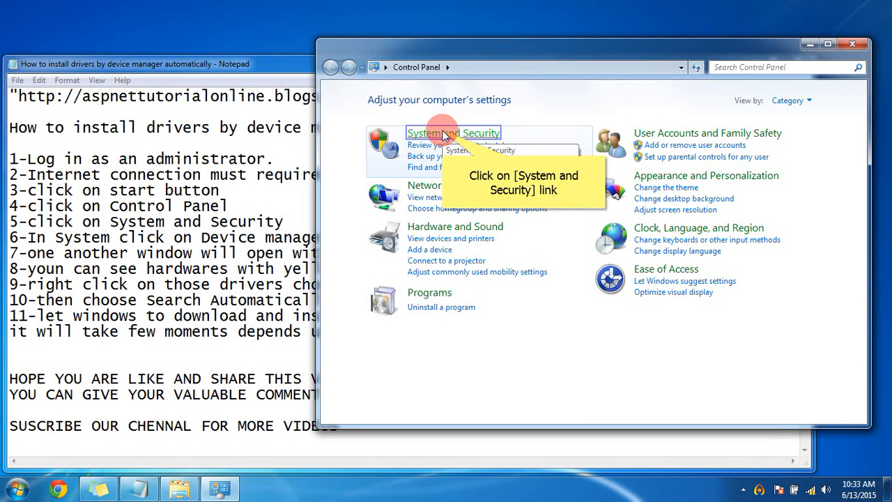
Step: Reach Device Manager through System and Security
click(453, 133)
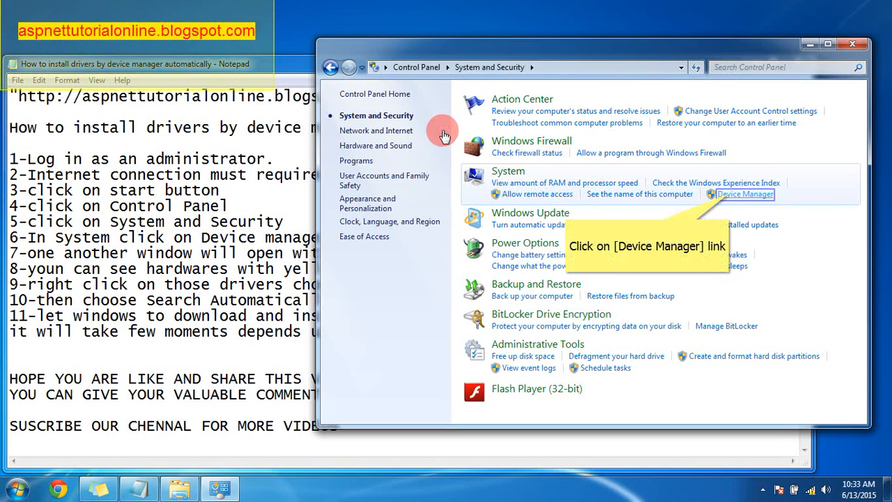
mouse_move(602, 172)
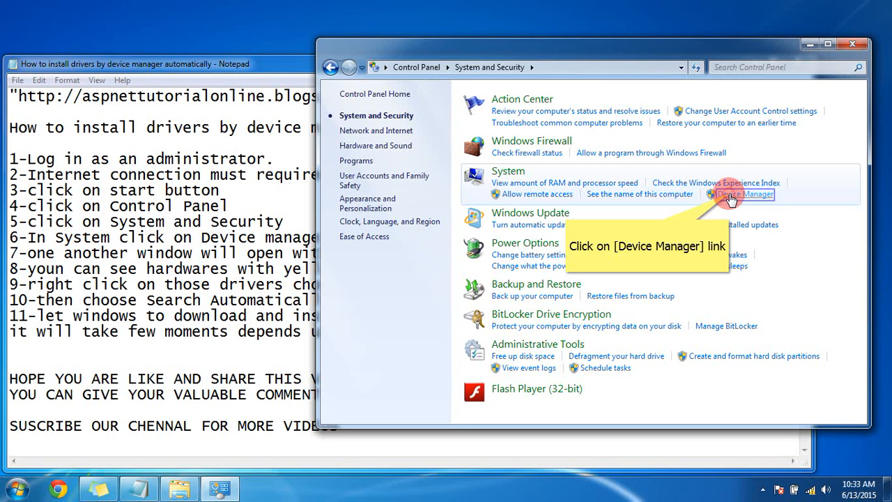
click(744, 194)
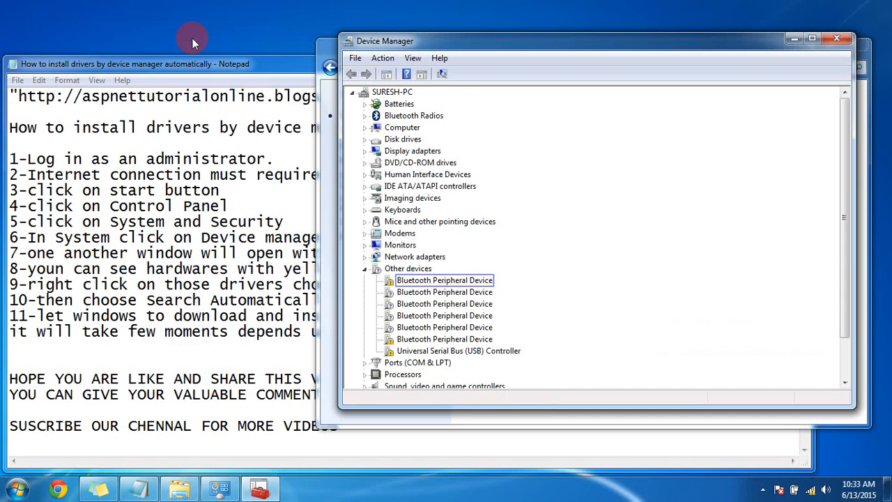
Step: Bring up the context menu for the first Bluetooth Peripheral Device under Other devices
right_click(444, 278)
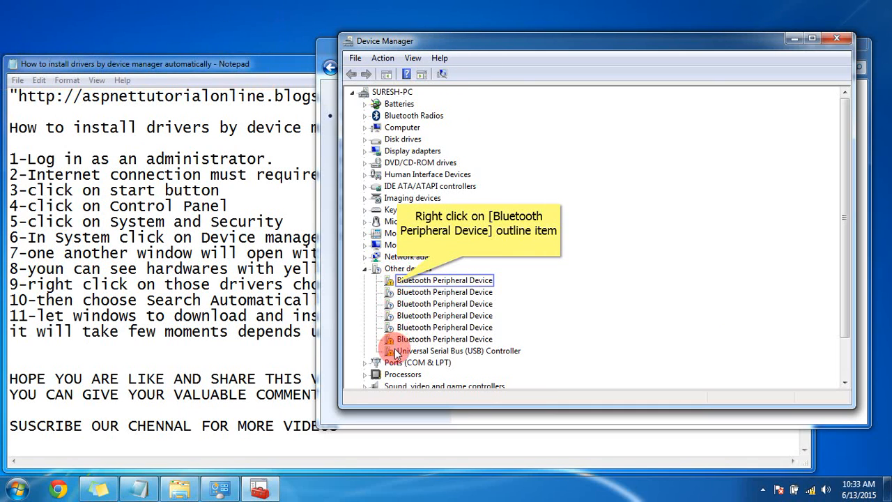
click(444, 279)
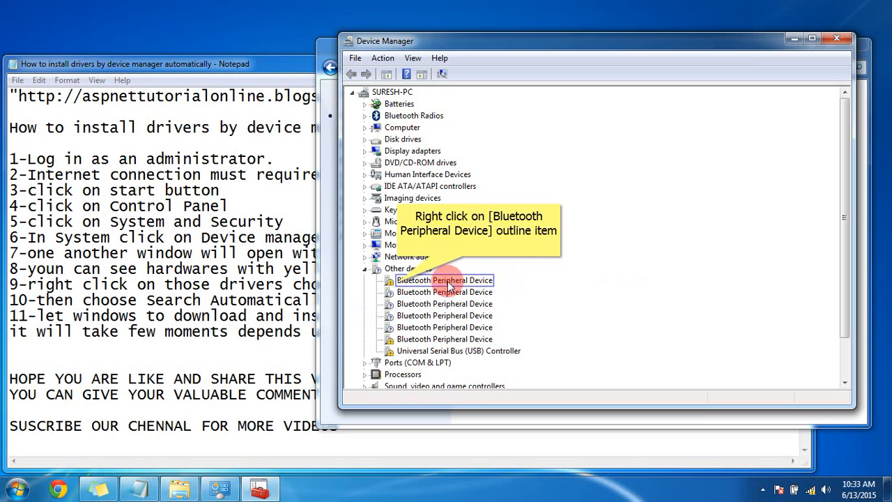
right_click(443, 279)
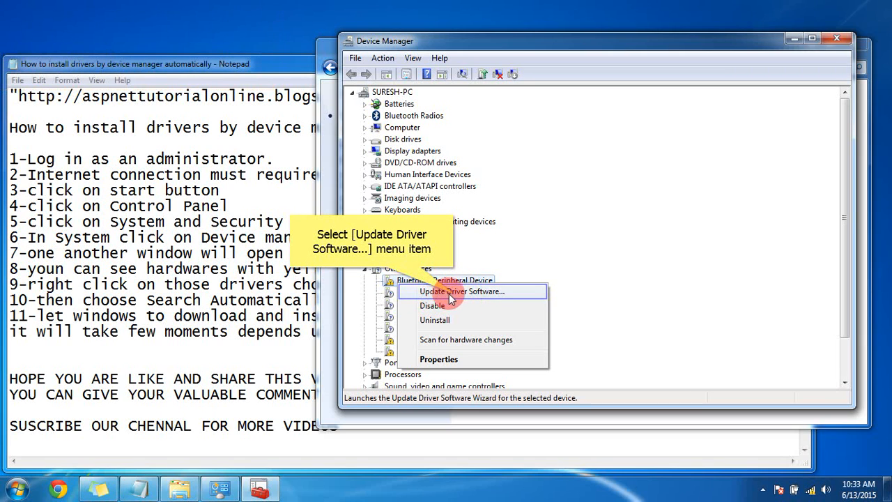
Step: Run Update Driver Software with automatic search for the Bluetooth Peripheral Device; Windows reports it could not install
click(461, 291)
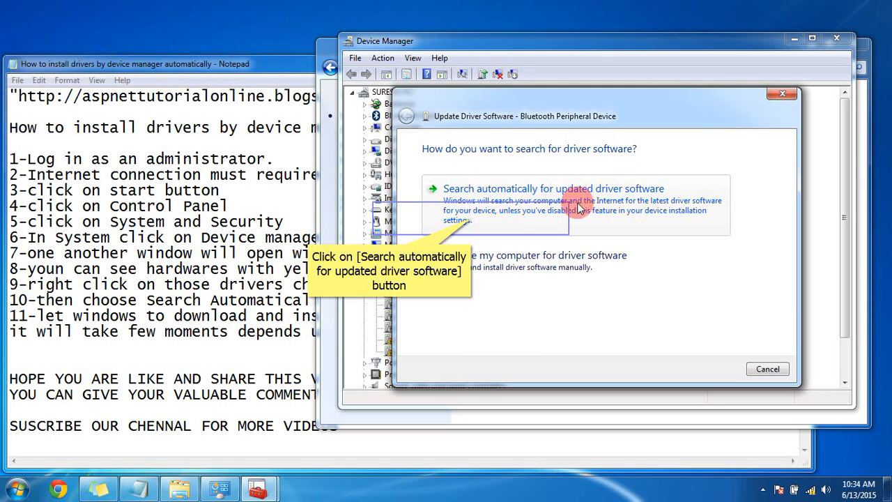
mouse_move(471, 223)
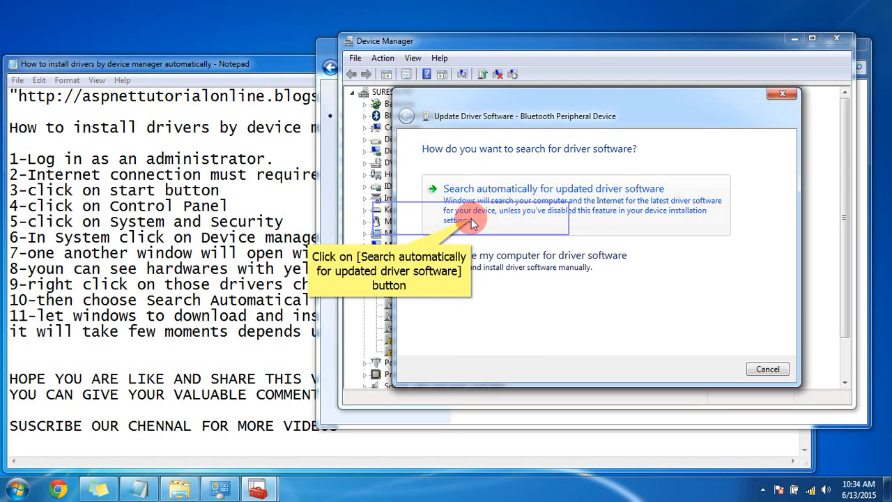
click(554, 188)
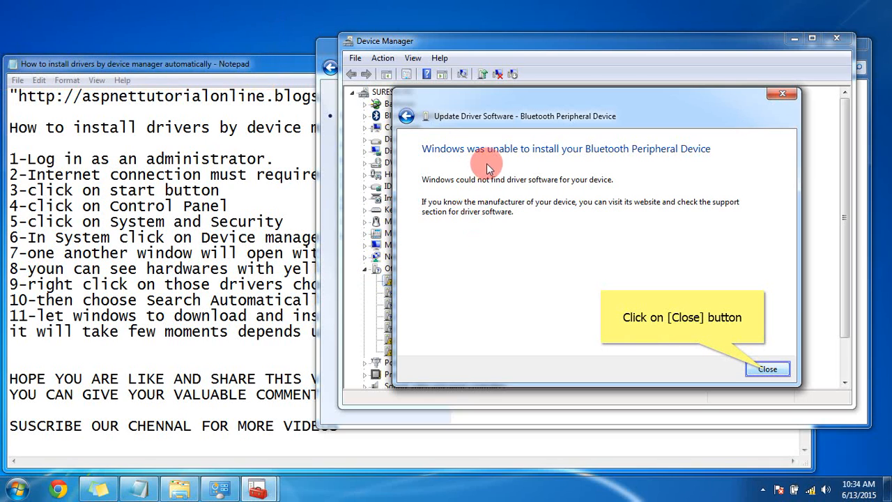
mouse_move(640, 164)
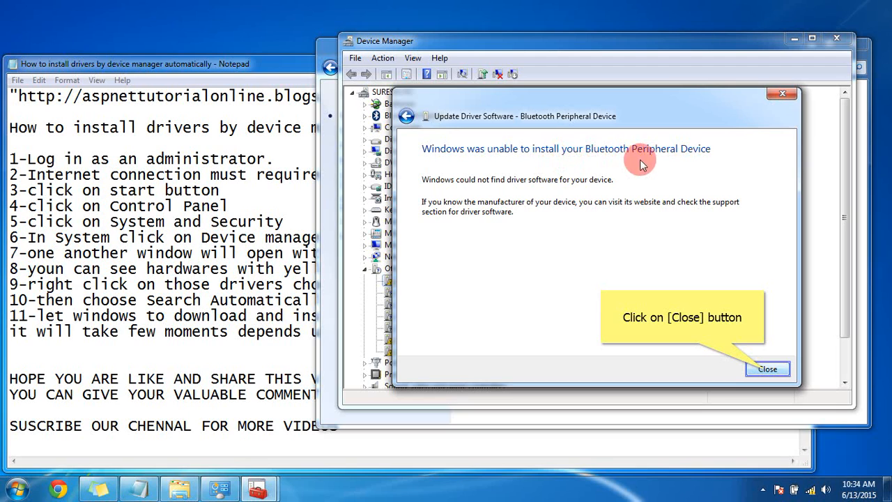
mouse_move(626, 443)
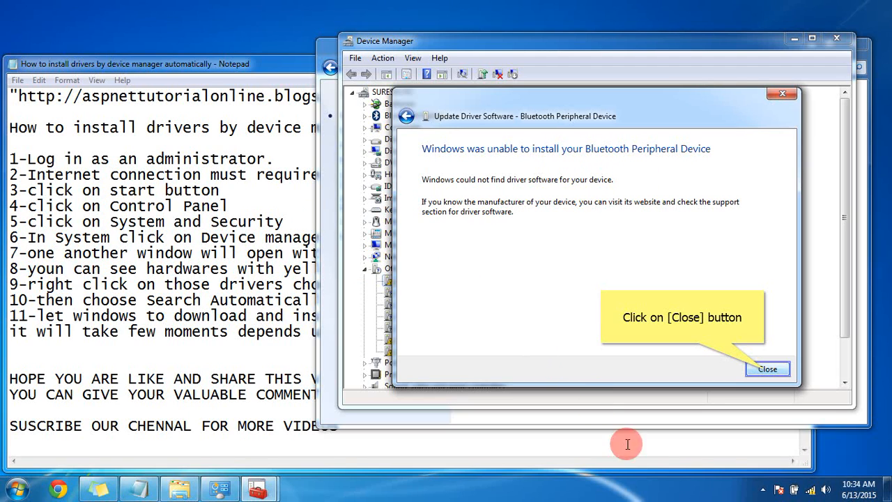
mouse_move(490, 278)
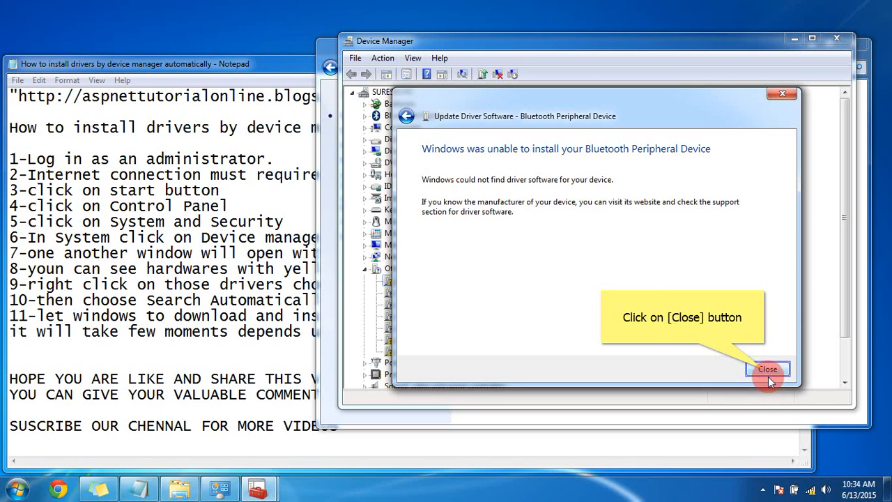
Step: Close the failed-install report and return to the Device Manager list
click(766, 368)
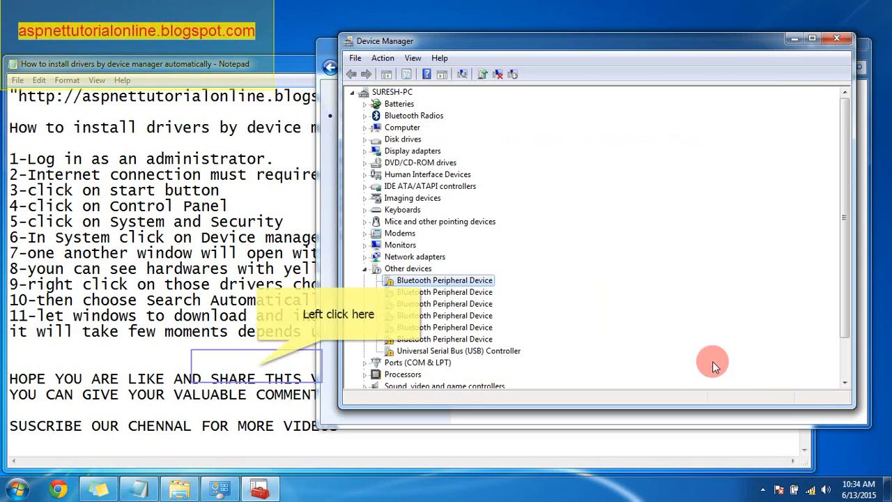